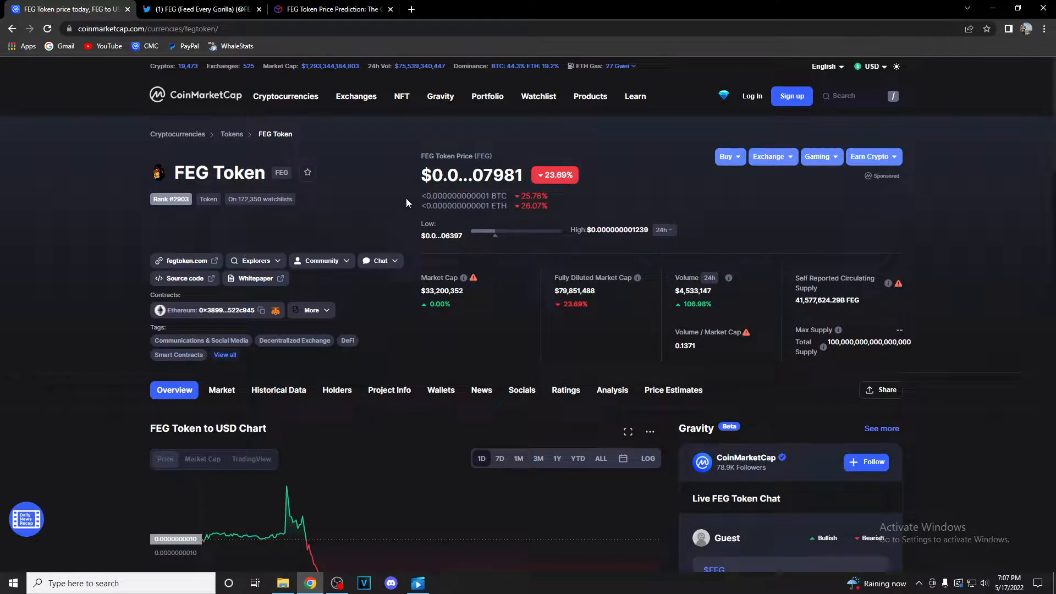
mouse_move(382, 182)
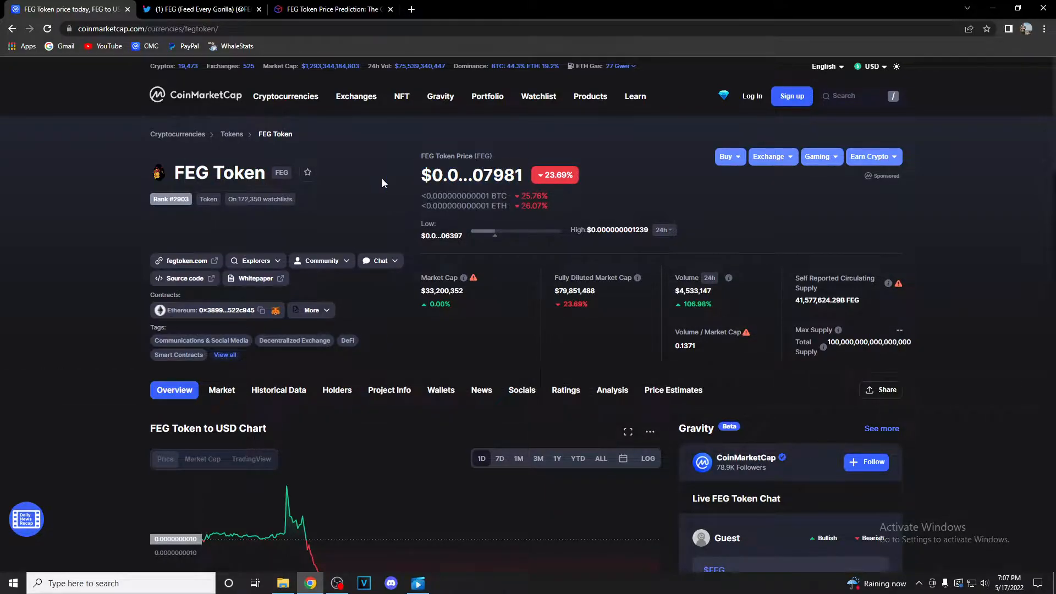
- Preview the developer's Twitter profile and the InvestingCube article, then return to the FEG Token stats page
click(196, 8)
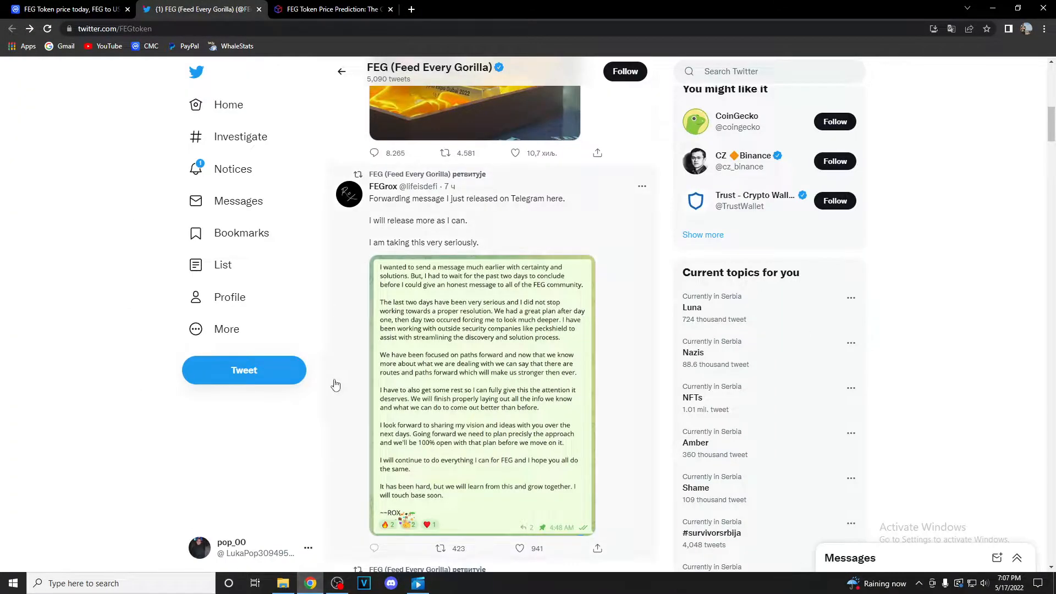
click(330, 9)
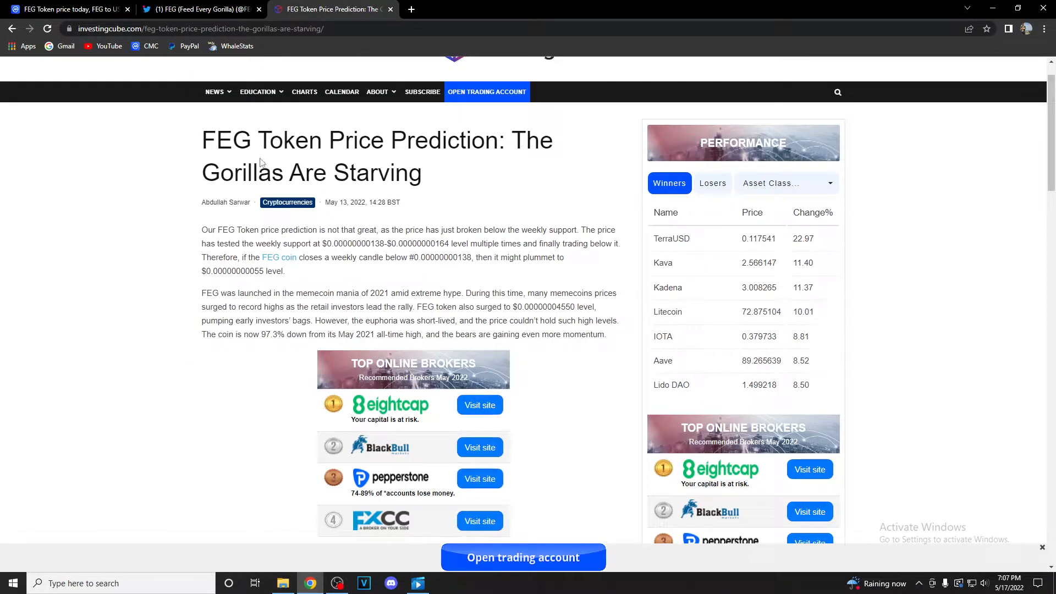
click(67, 8)
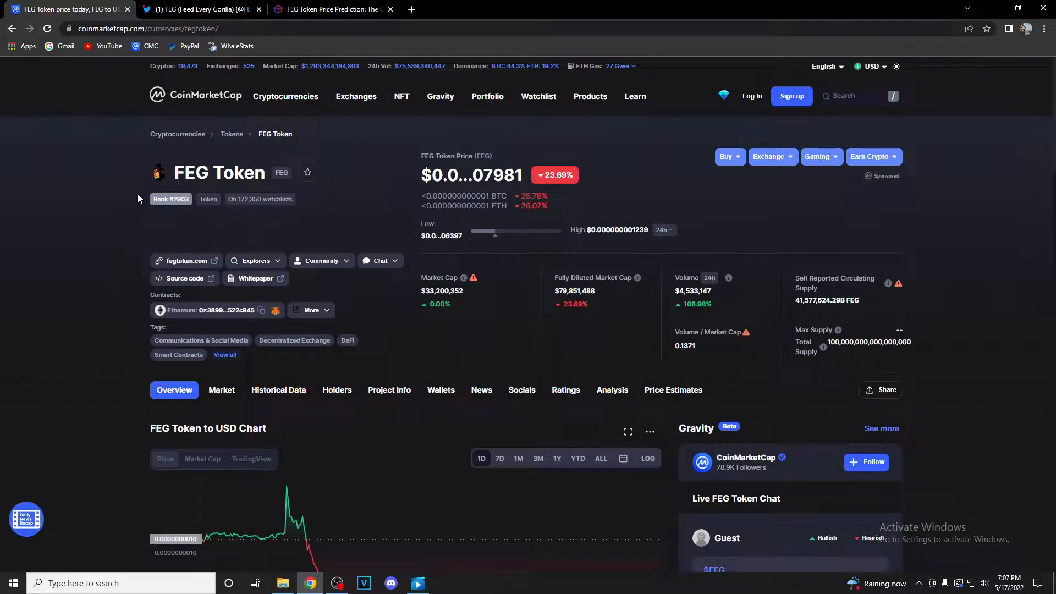
mouse_move(460, 175)
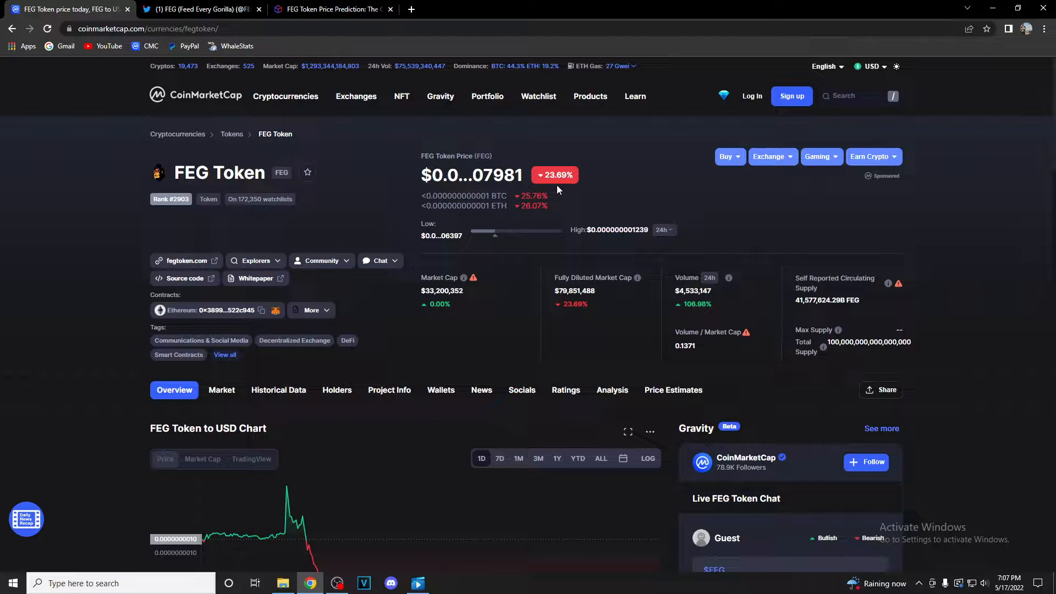
mouse_move(442, 235)
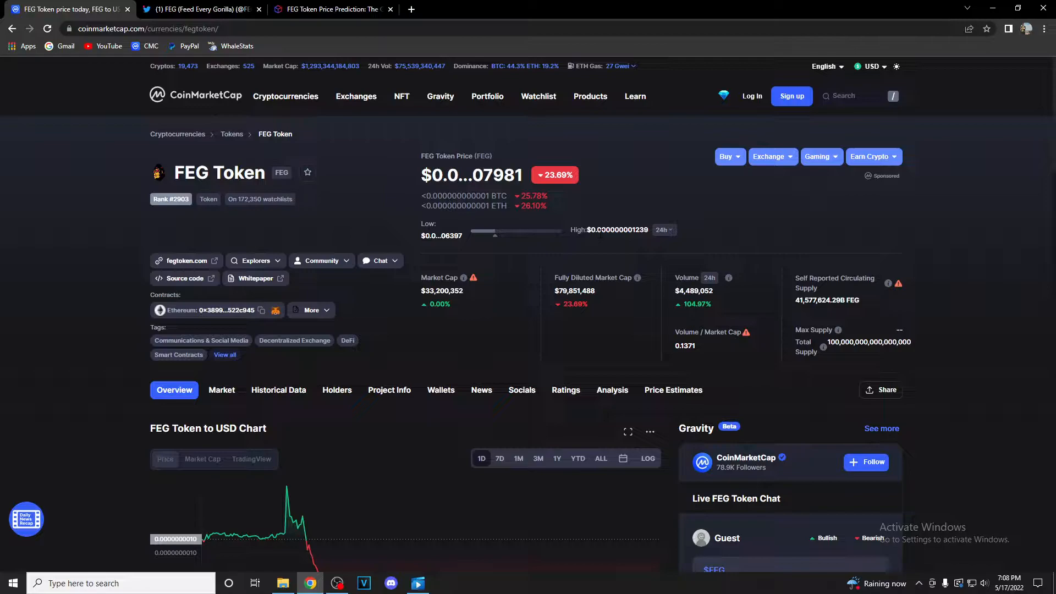
mouse_move(445, 330)
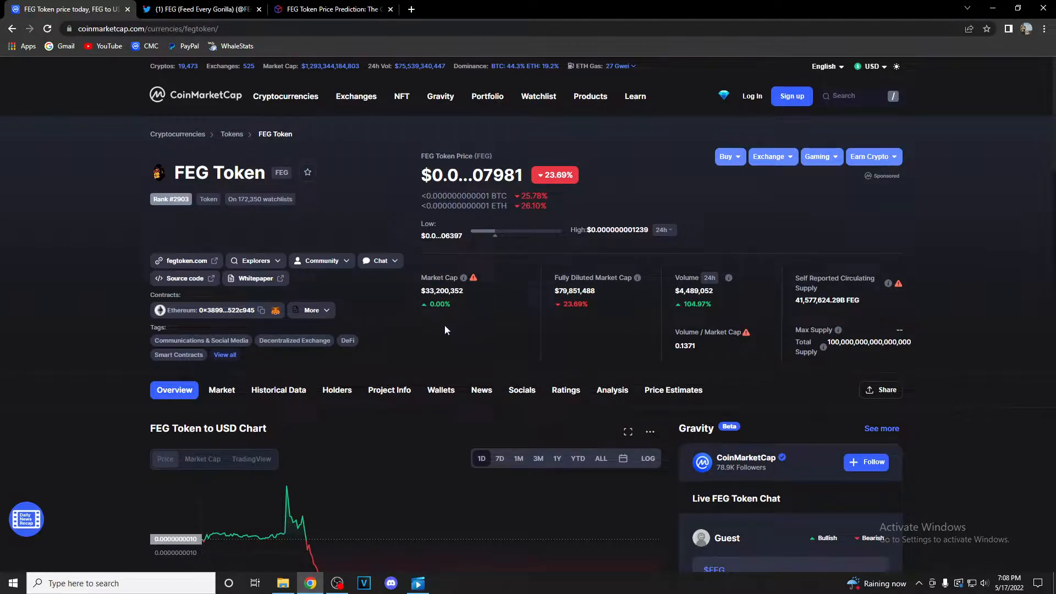
mouse_move(525, 308)
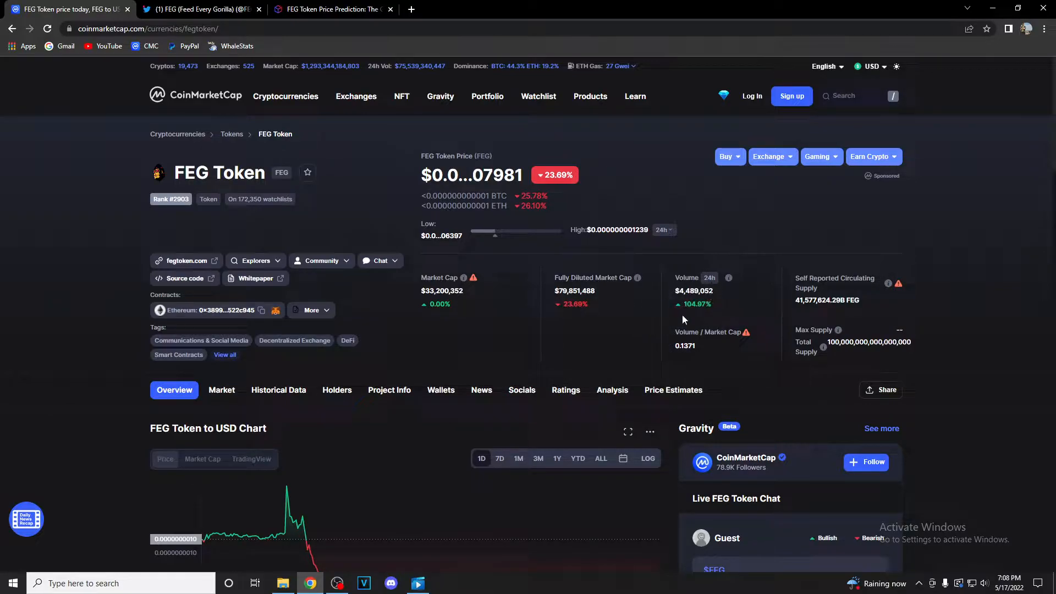
mouse_move(699, 319)
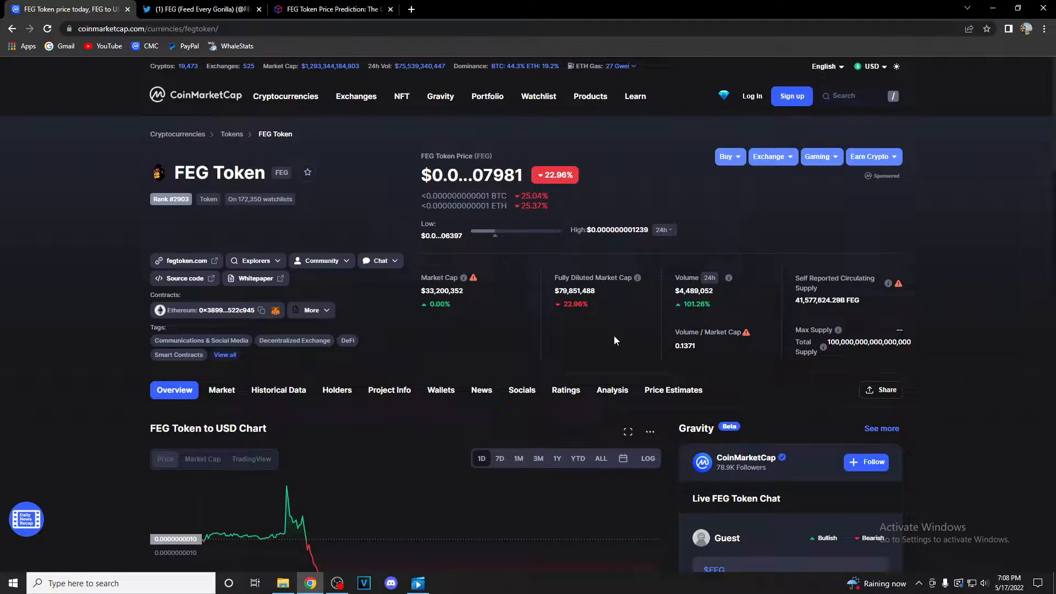
- Scroll to the FEG Token to USD 1D chart and read its price and 24h volume values
scroll(down, 3)
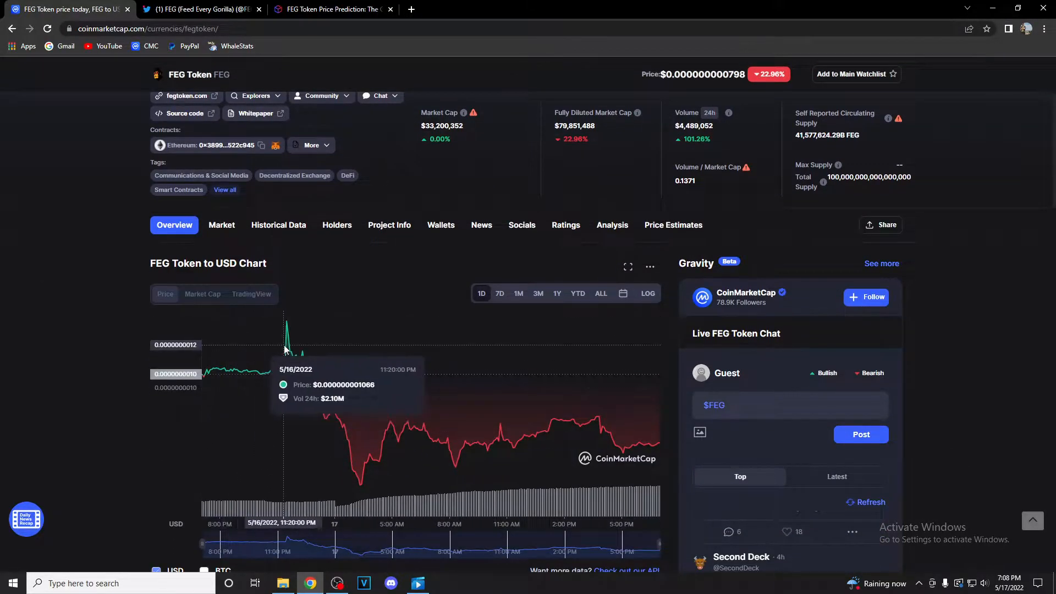
mouse_move(299, 335)
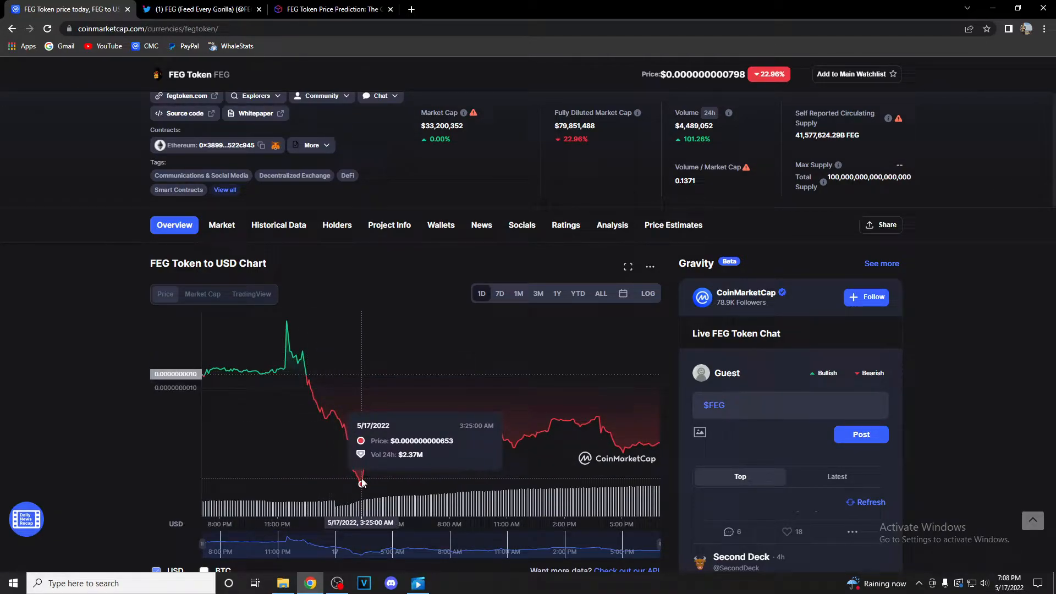
mouse_move(337, 472)
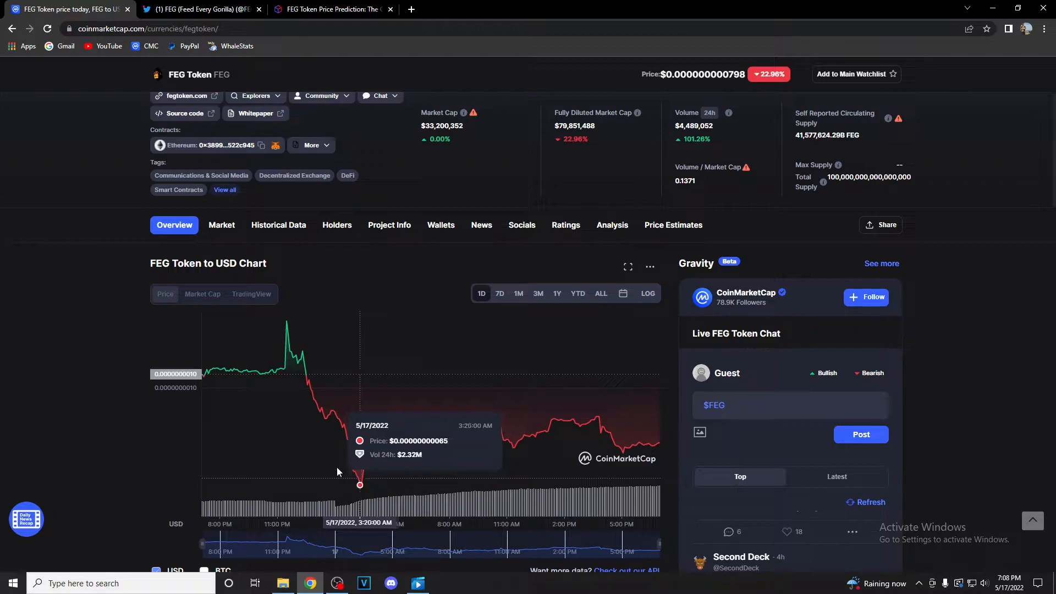
scroll(up, 3)
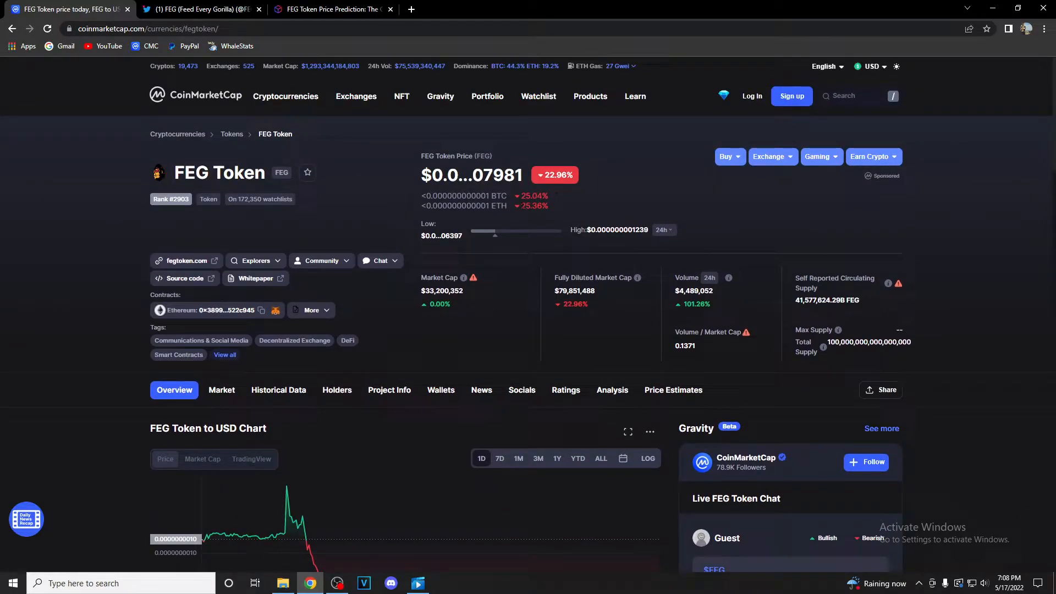
mouse_move(111, 409)
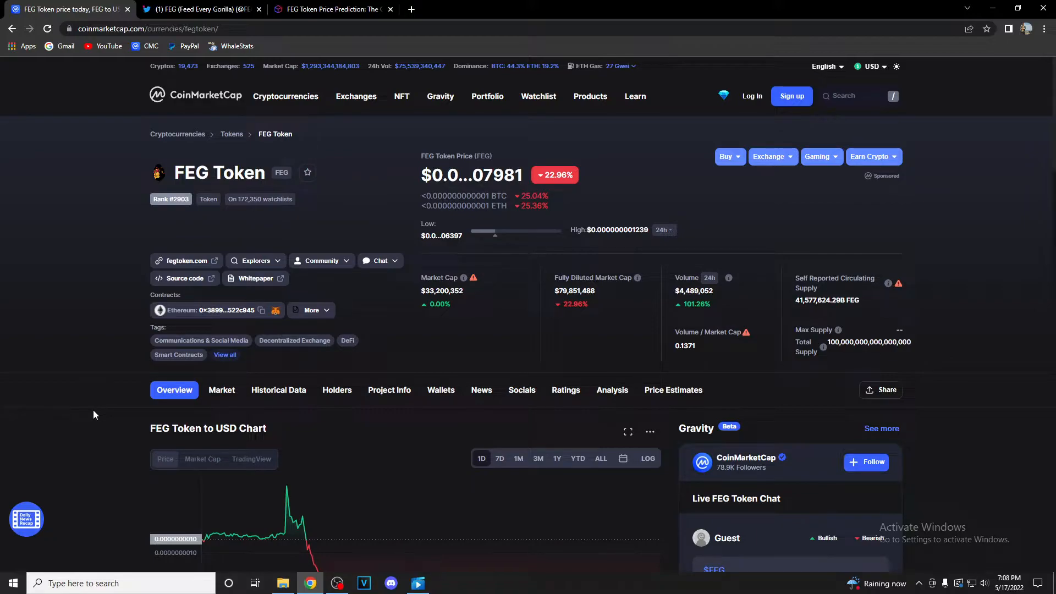
scroll(down, 3)
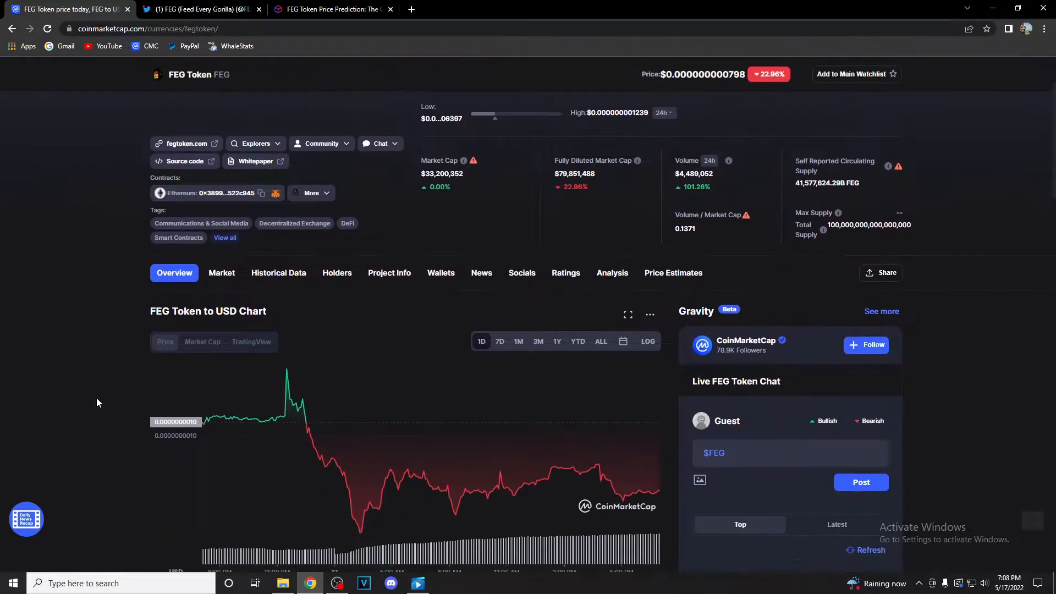
scroll(down, 3)
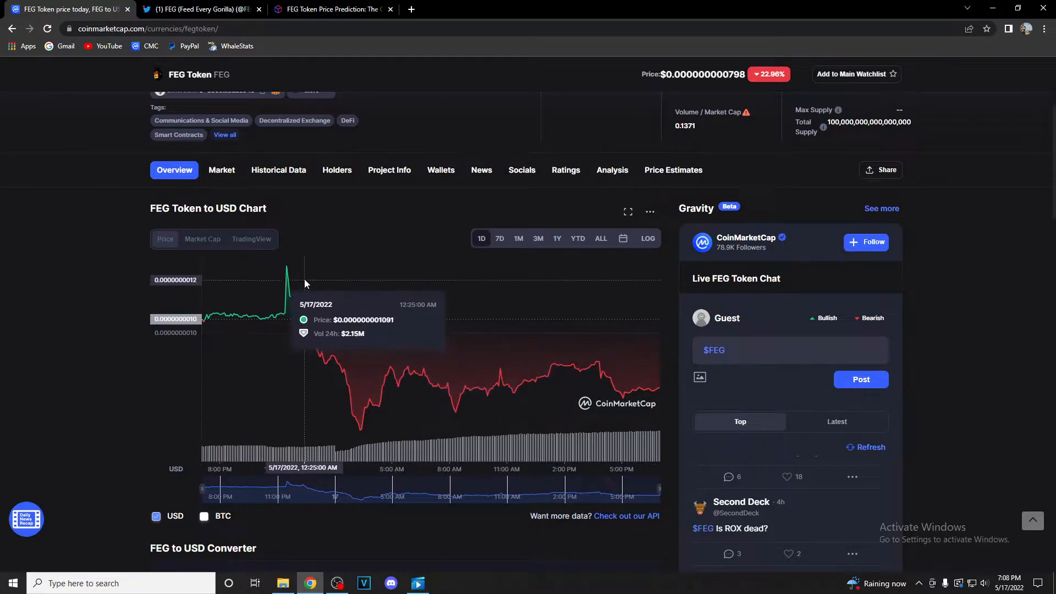
mouse_move(295, 282)
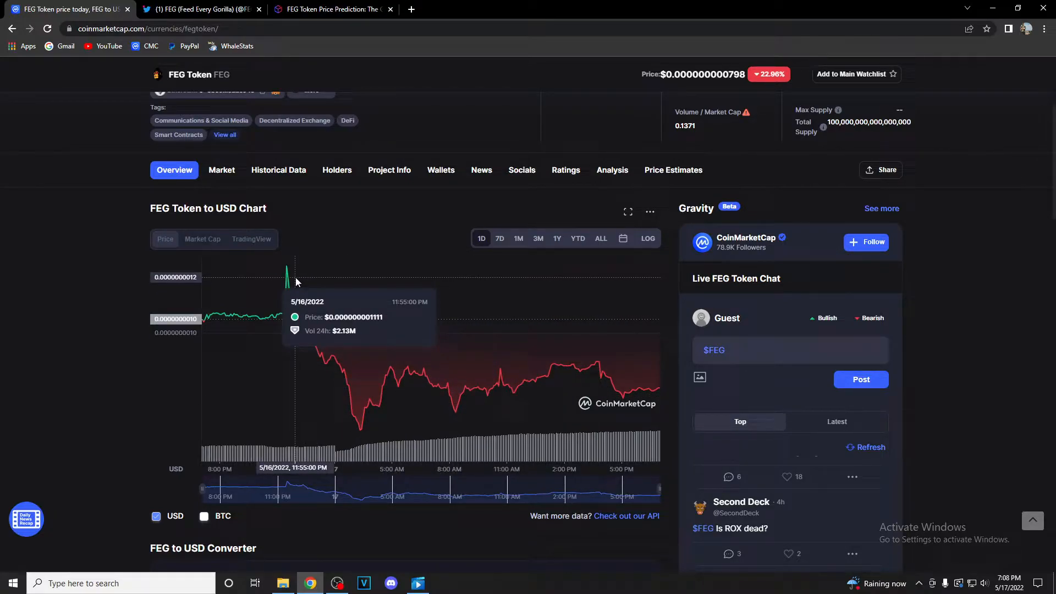
mouse_move(86, 302)
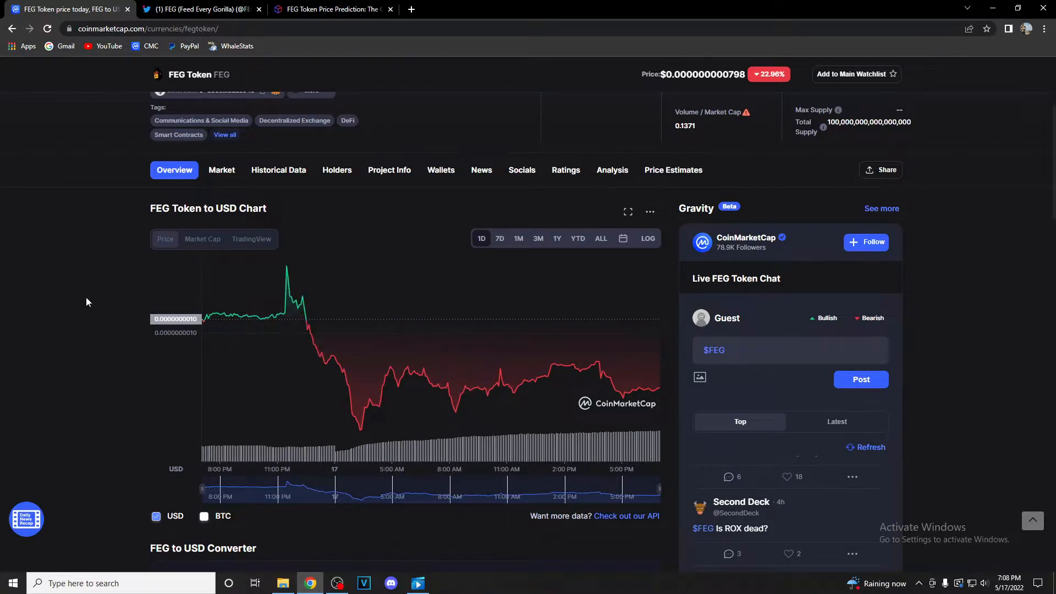
- View FEGrox's tweet image of ROX's Telegram message to the FEG community full size
click(200, 9)
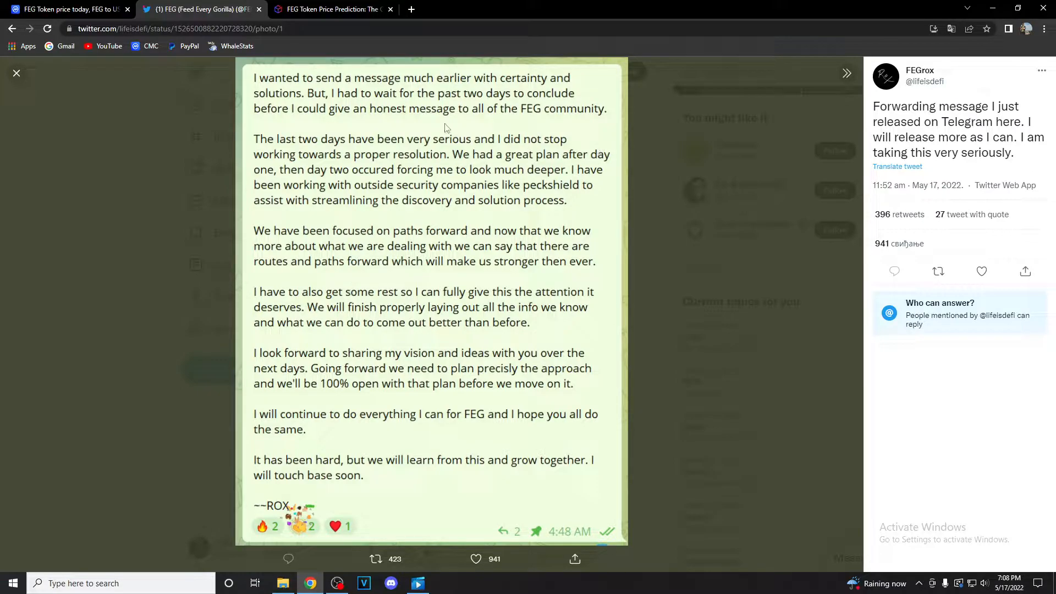
mouse_move(269, 92)
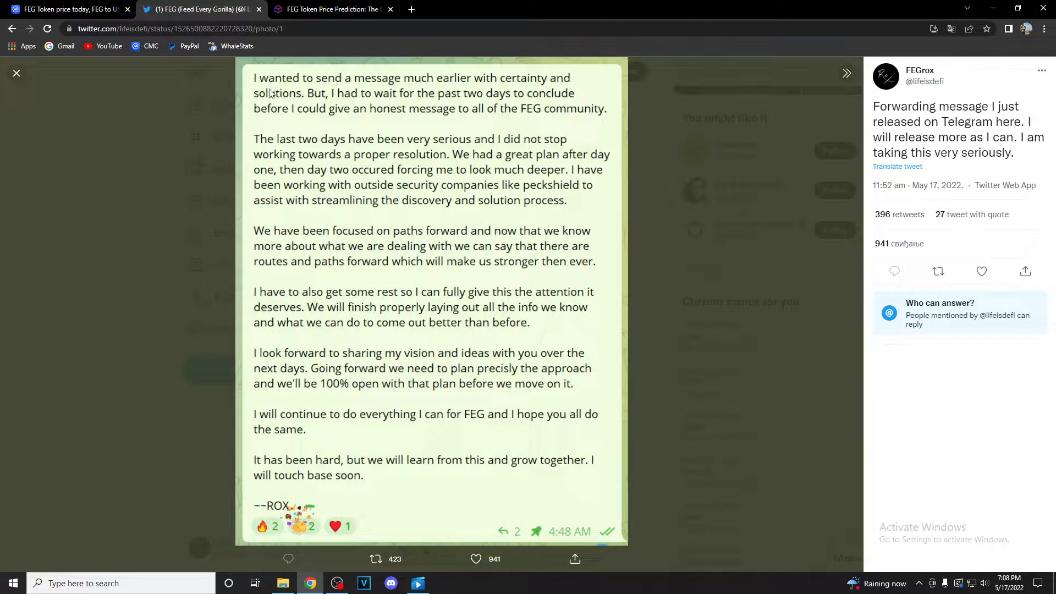
mouse_move(348, 84)
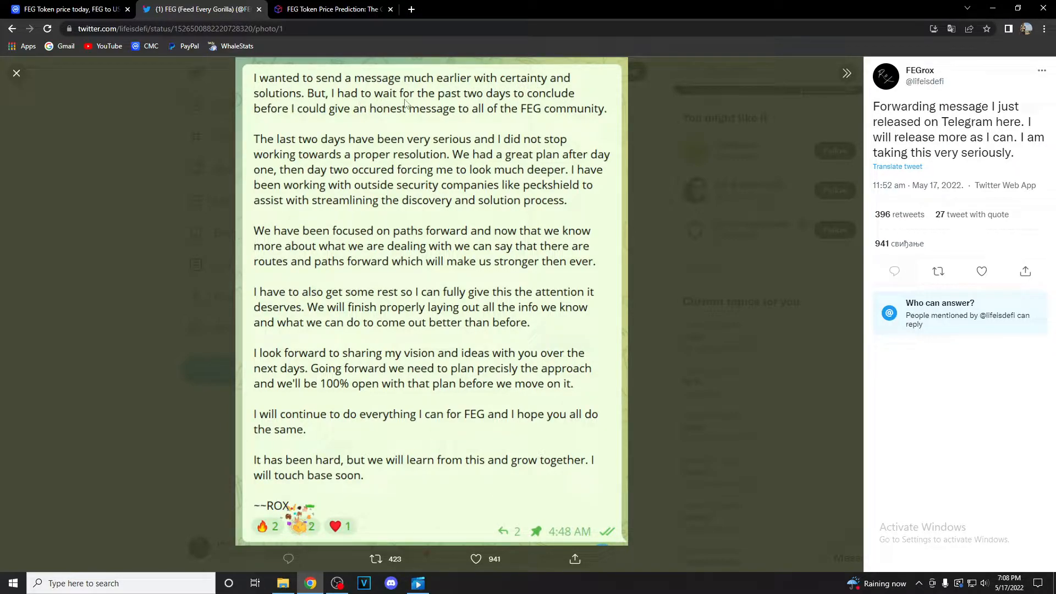
mouse_move(311, 122)
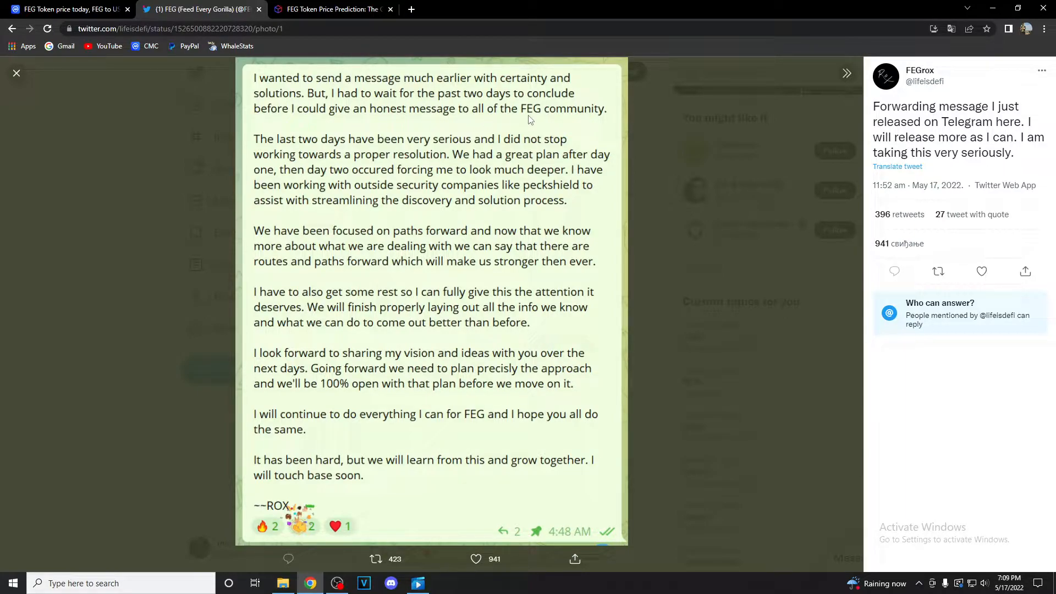
mouse_move(403, 148)
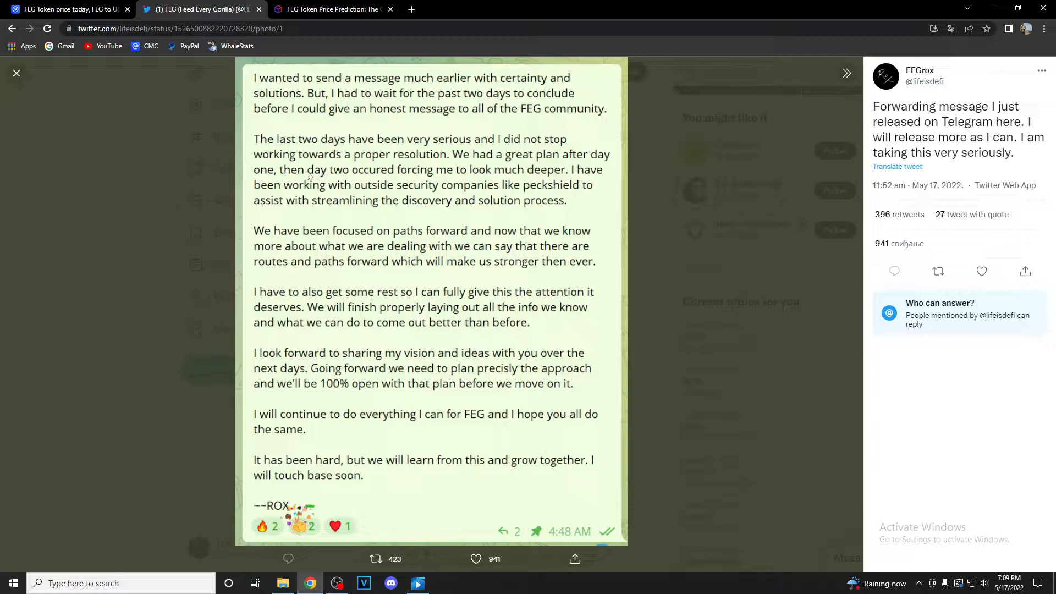
mouse_move(442, 187)
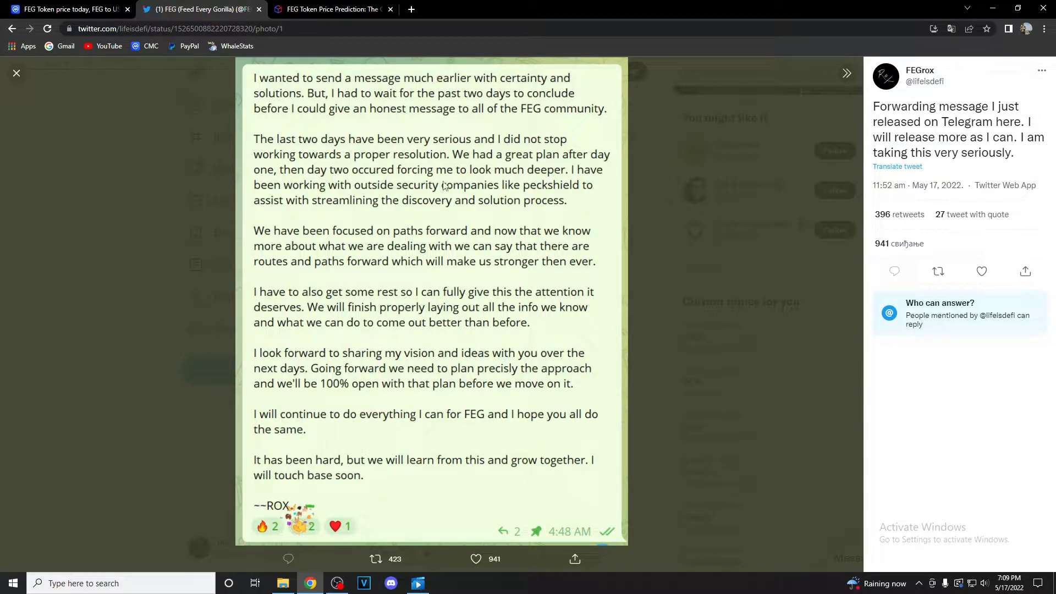
mouse_move(326, 246)
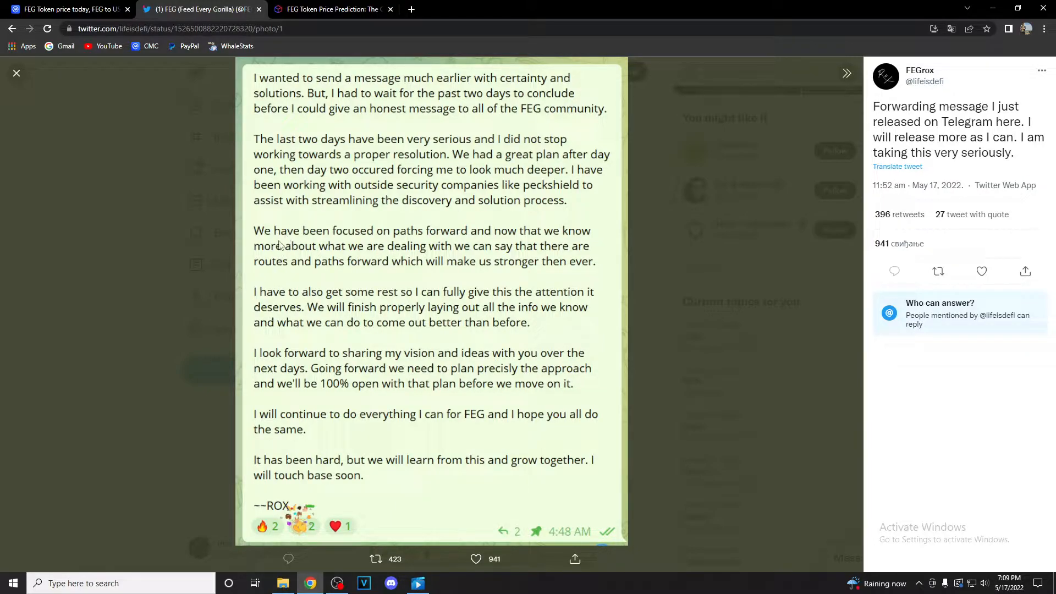
mouse_move(485, 241)
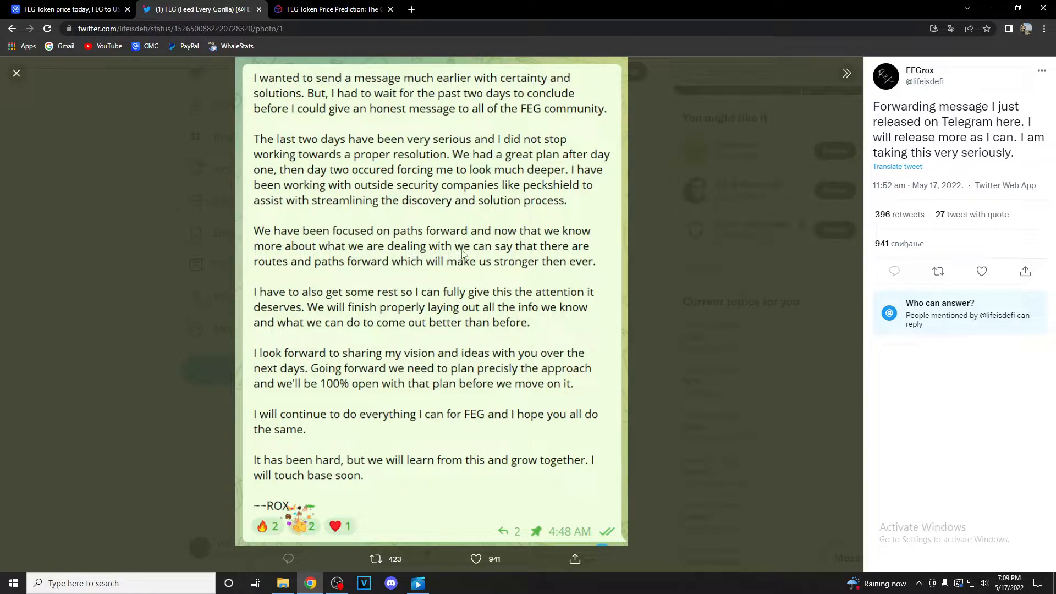
mouse_move(306, 275)
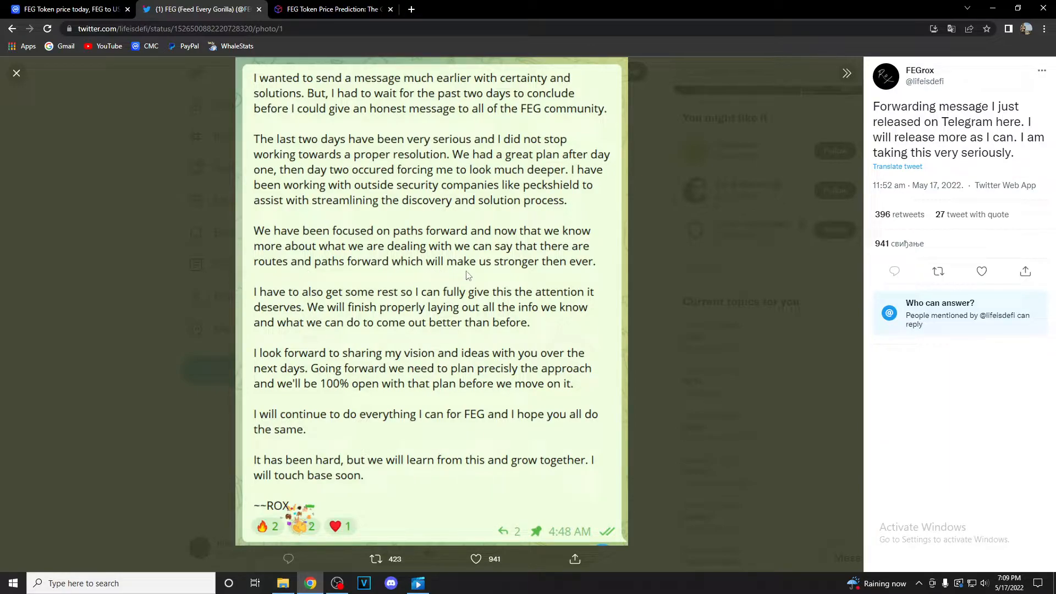
mouse_move(293, 302)
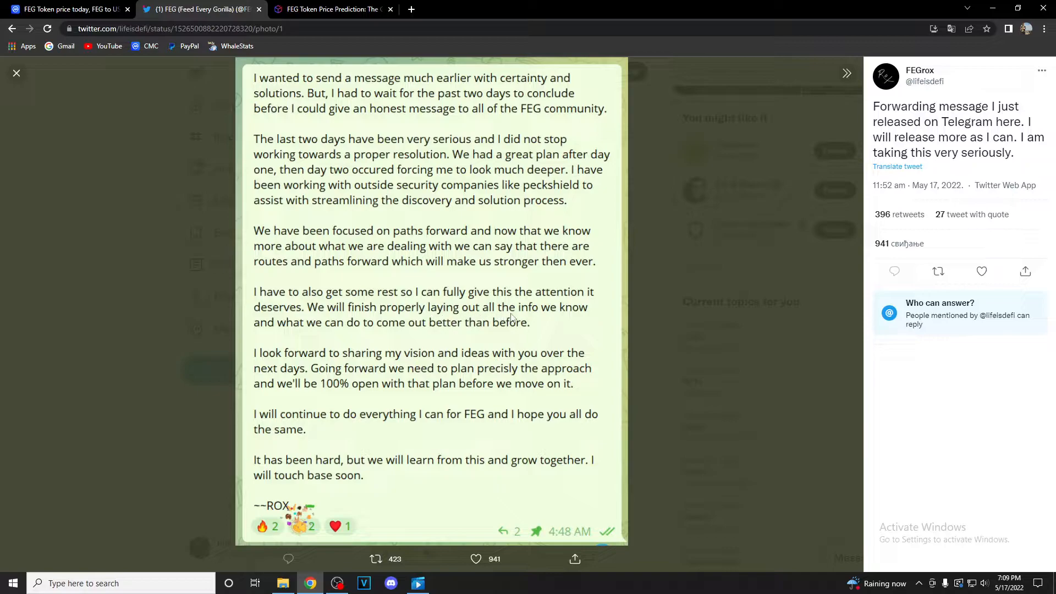
mouse_move(418, 330)
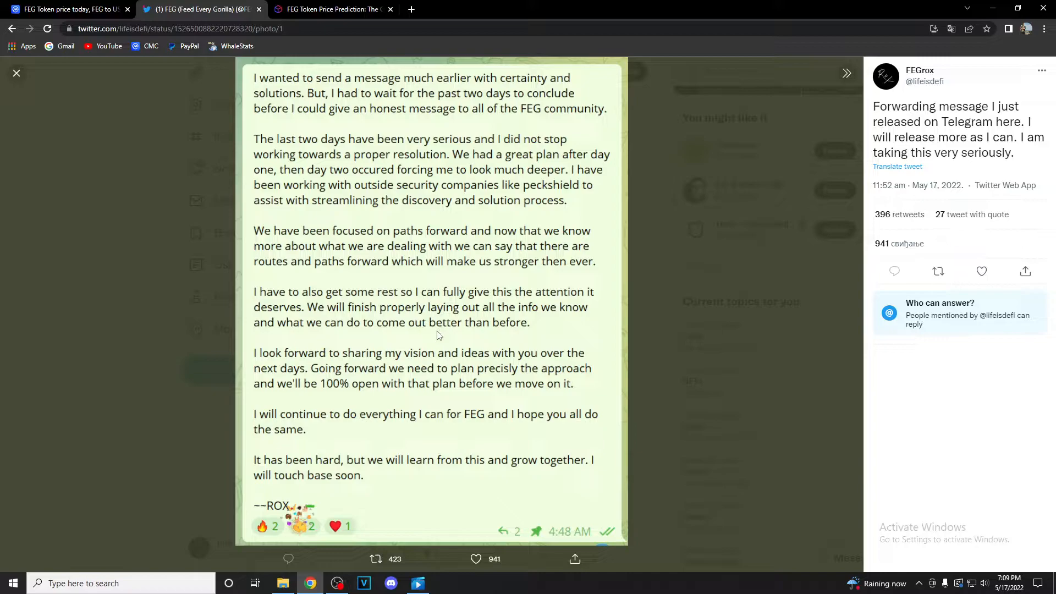
mouse_move(446, 363)
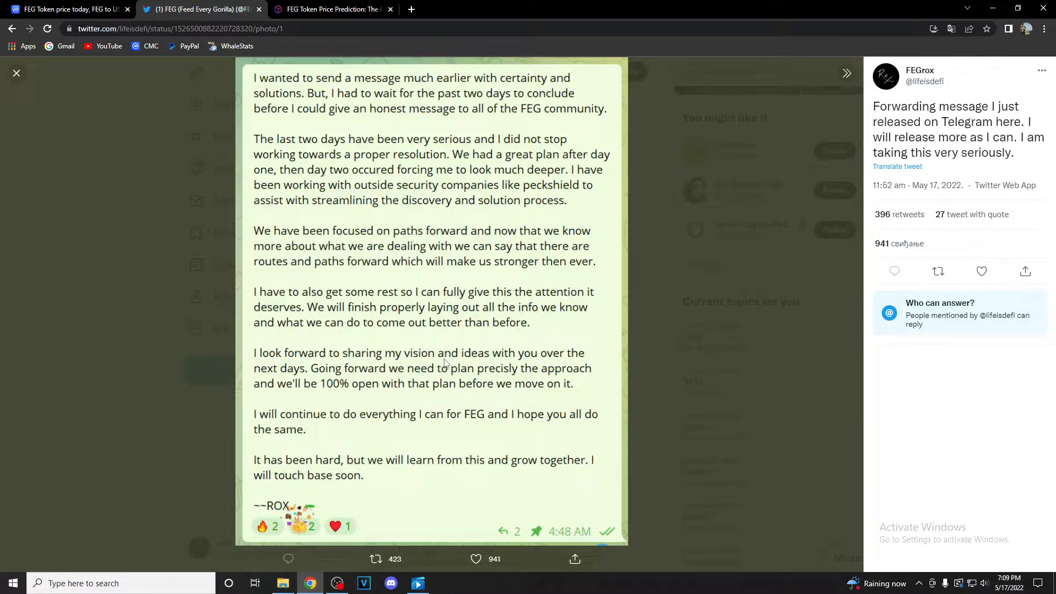
mouse_move(311, 346)
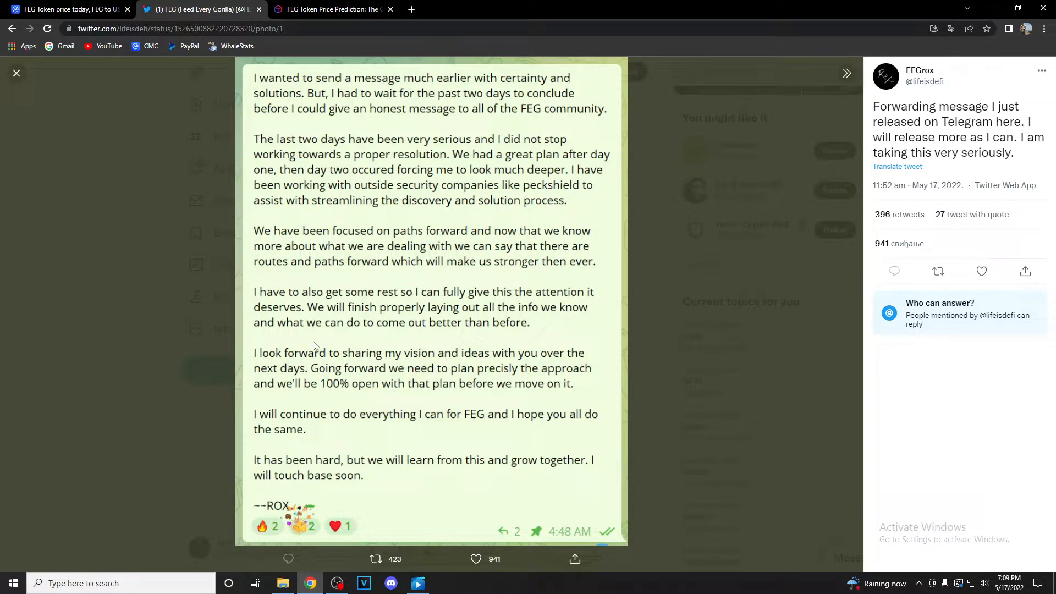
mouse_move(539, 381)
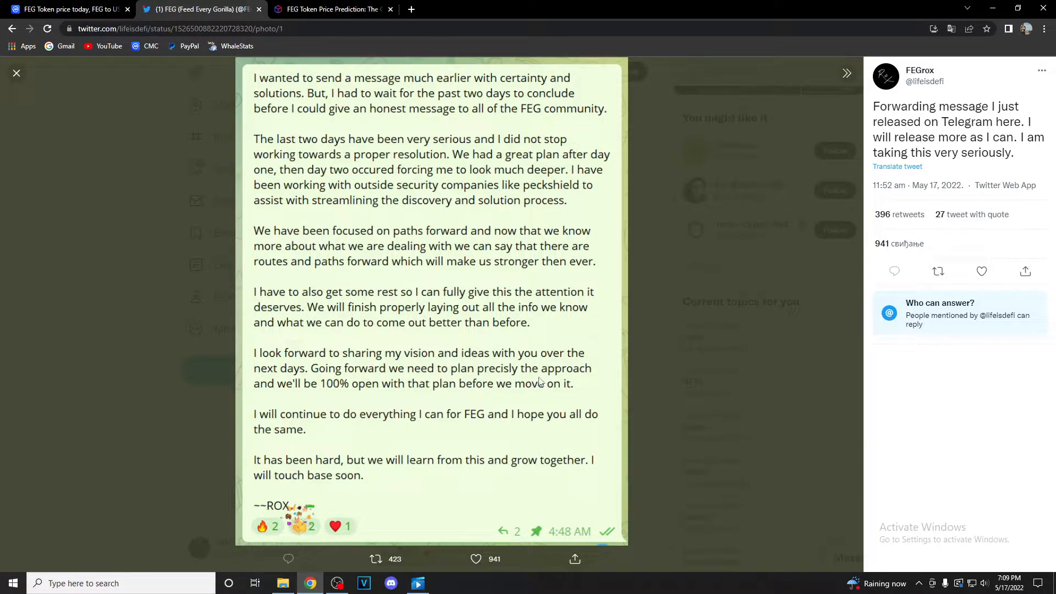
mouse_move(302, 392)
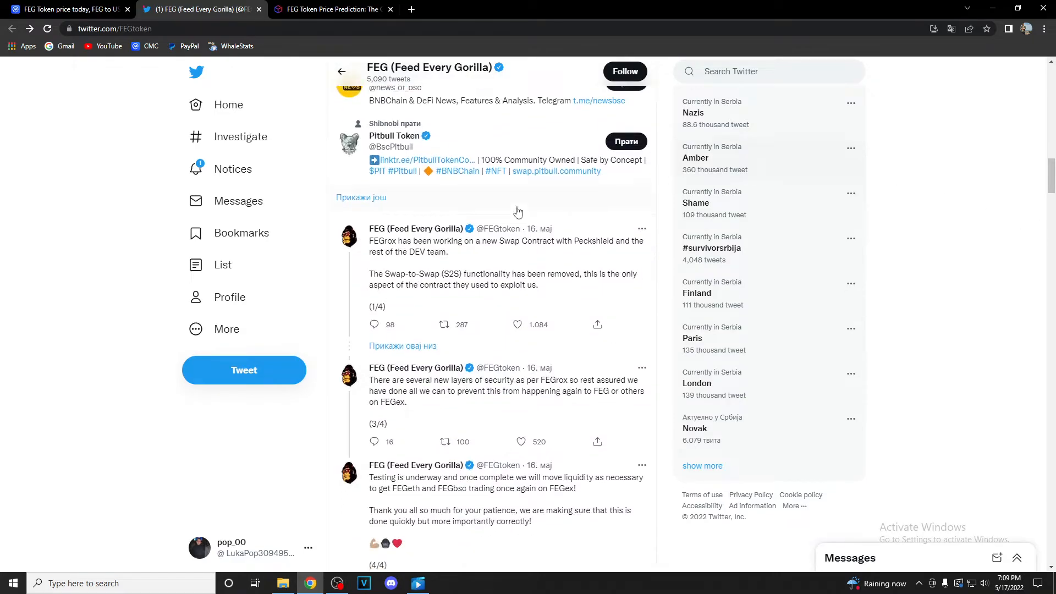
- Scroll through the FEGtoken timeline back toward the profile's pinned 'Best DeFi technology' tweet
scroll(down, 3)
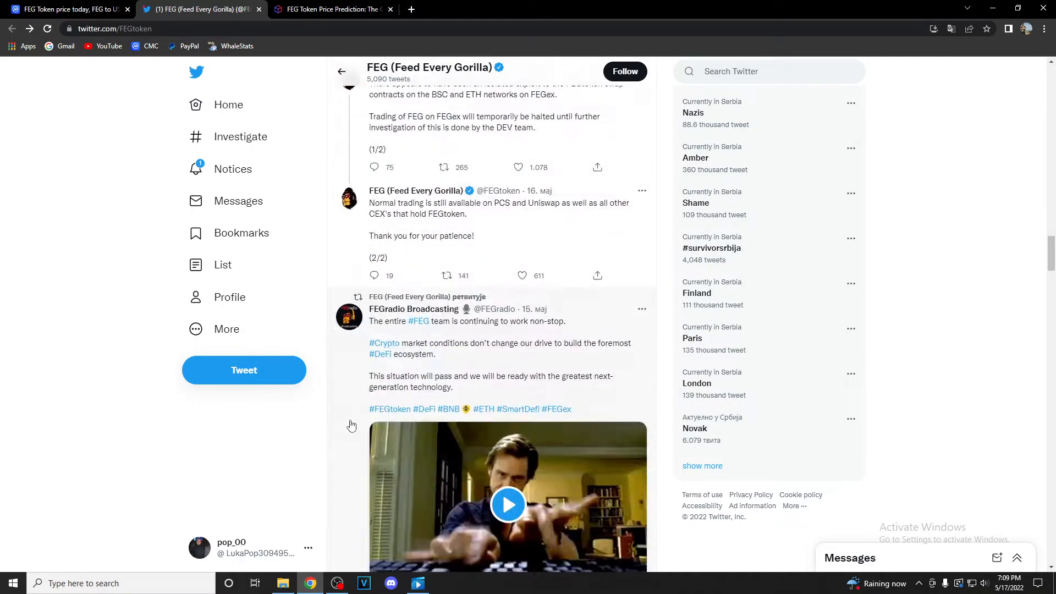
scroll(down, 3)
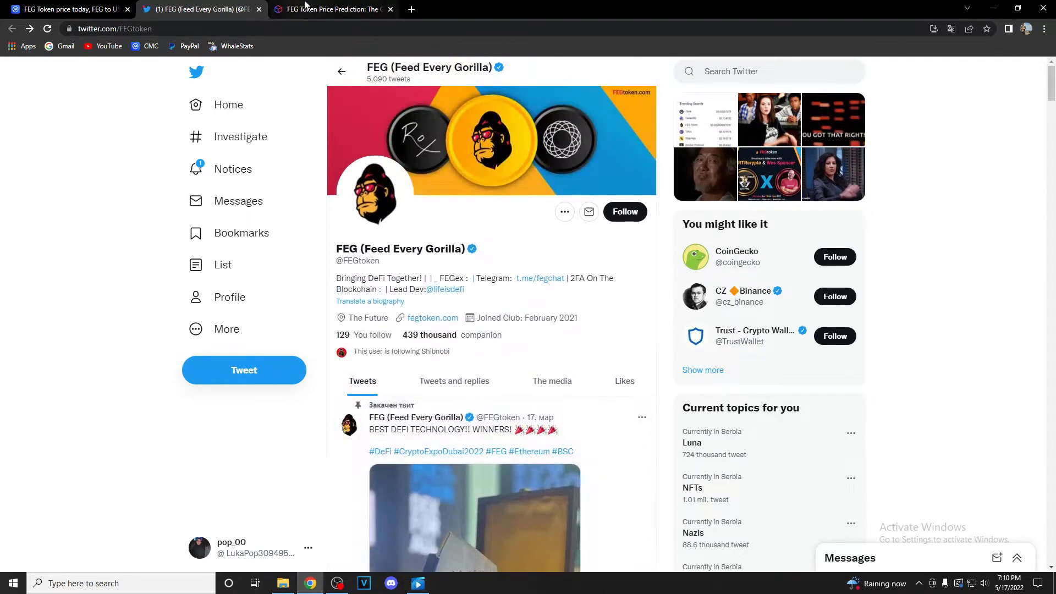
- Read the InvestingCube FEG Token price prediction article down to its FEG/USD weekly price chart
click(330, 9)
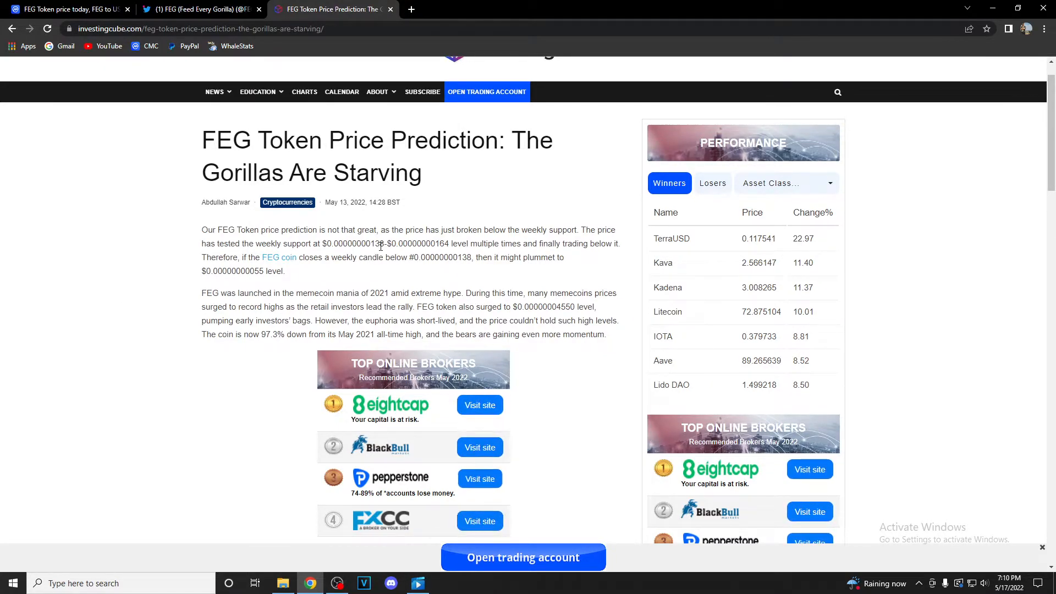
scroll(down, 3)
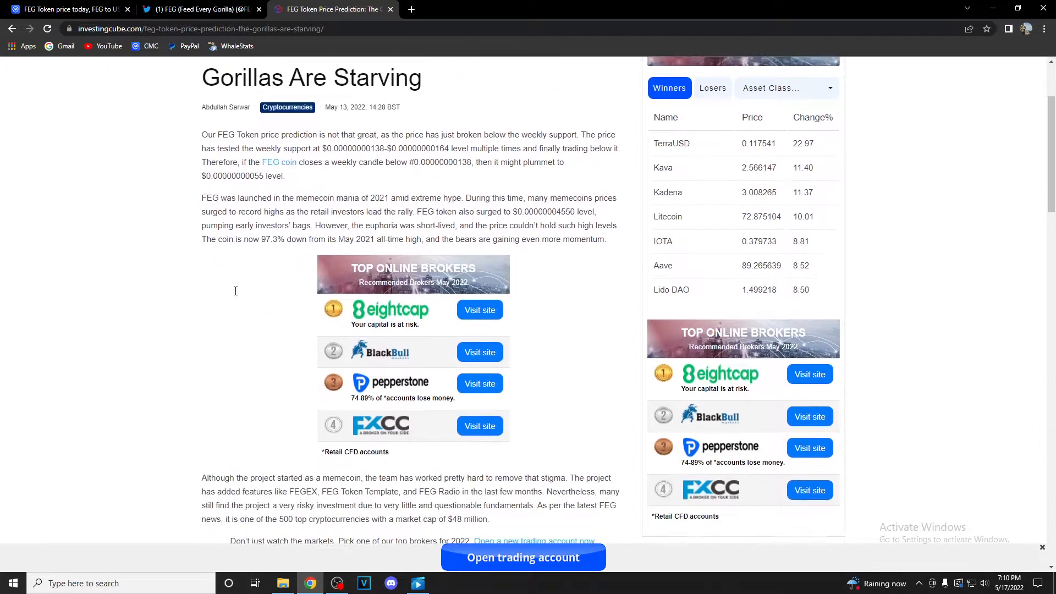
scroll(down, 3)
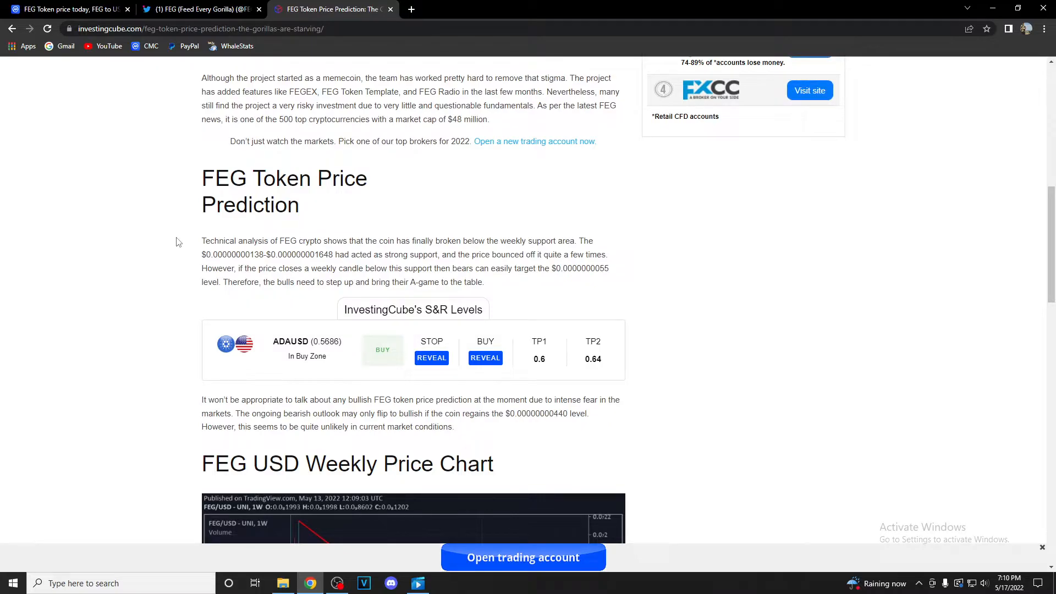
mouse_move(161, 277)
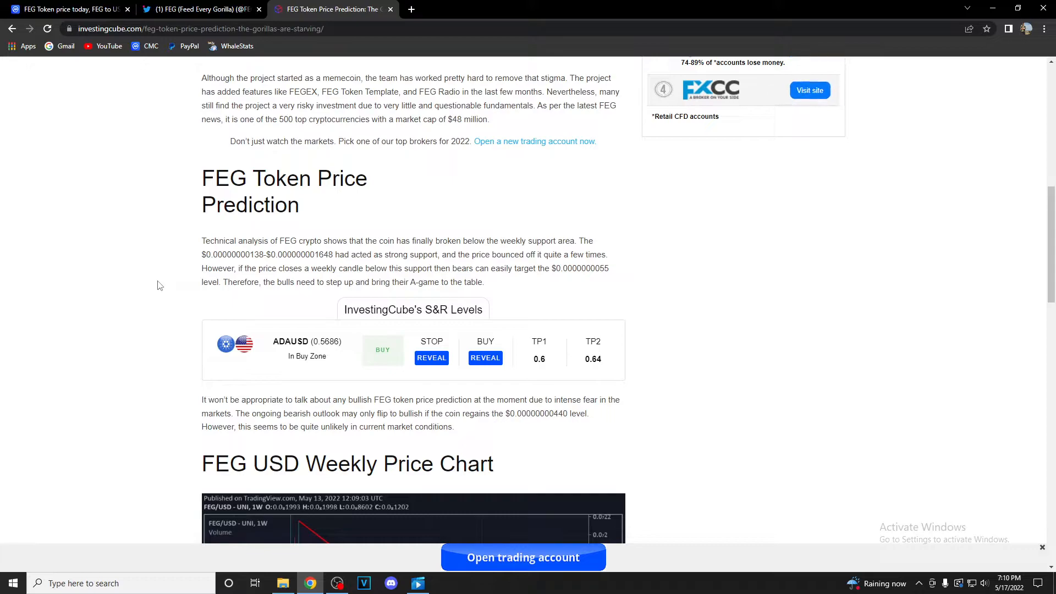
mouse_move(808, 90)
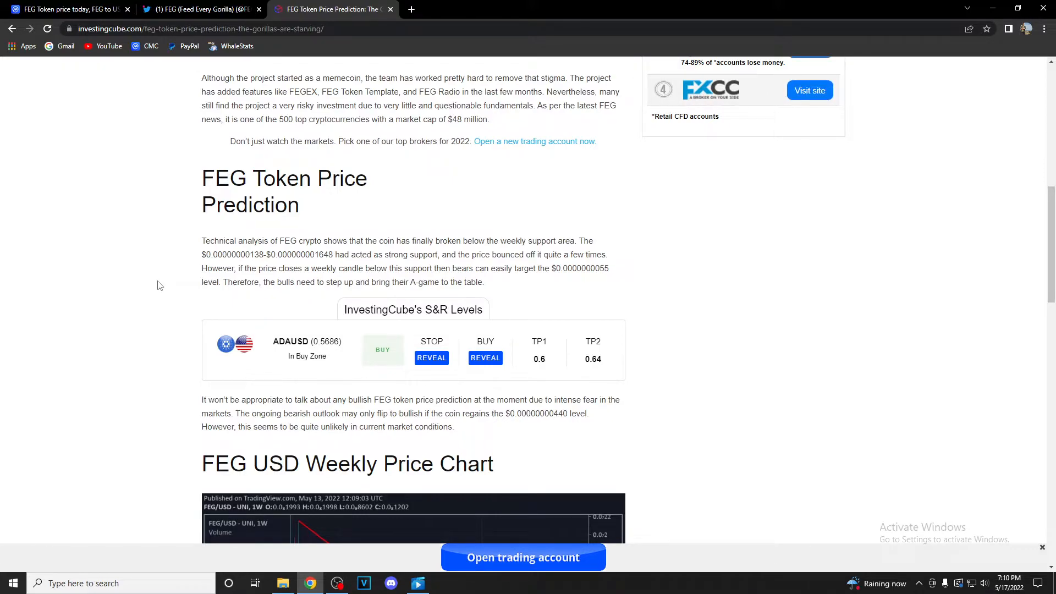
scroll(down, 3)
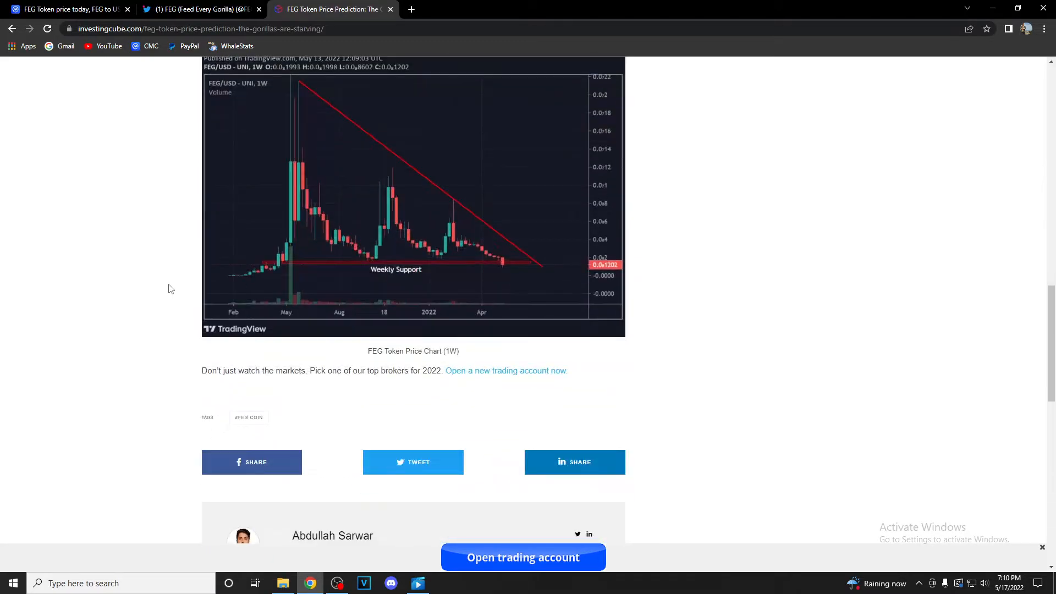
- Browse CoinMarketCap's overall cryptocurrency rankings from the logo, then return to the FEG Token page
click(67, 8)
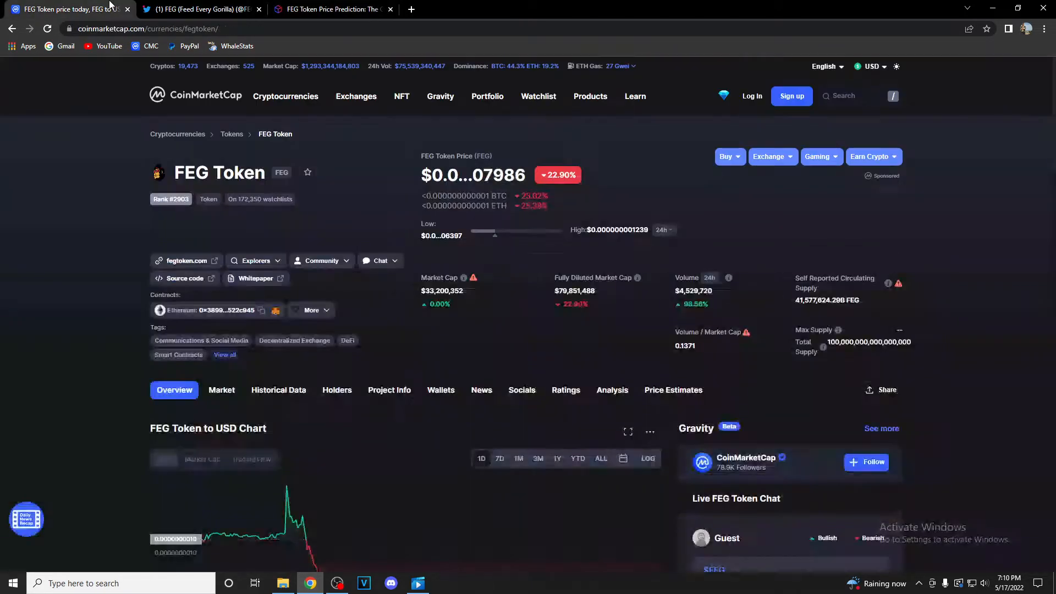
click(285, 96)
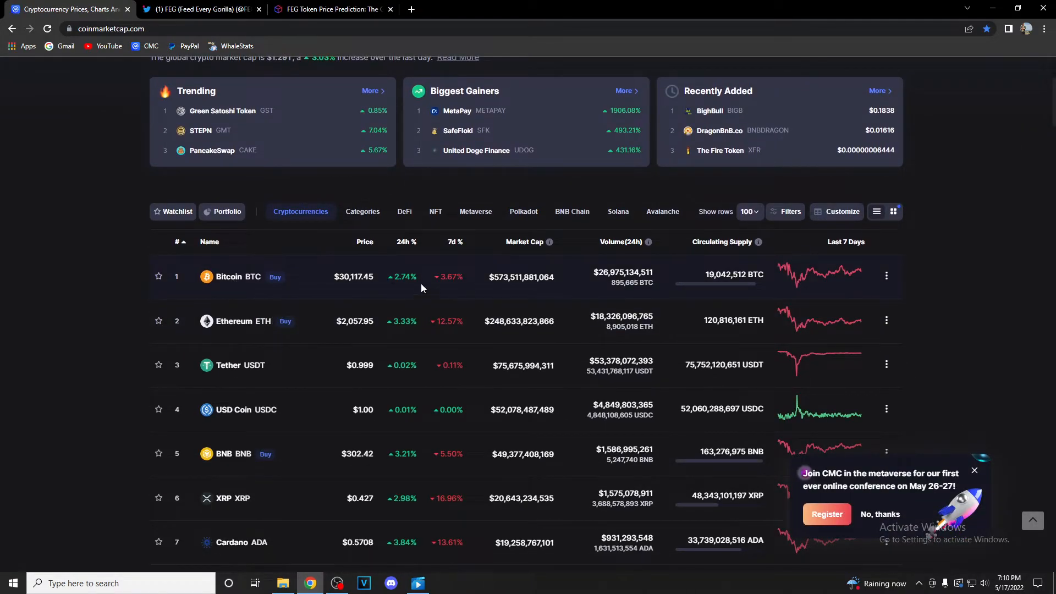
scroll(down, 3)
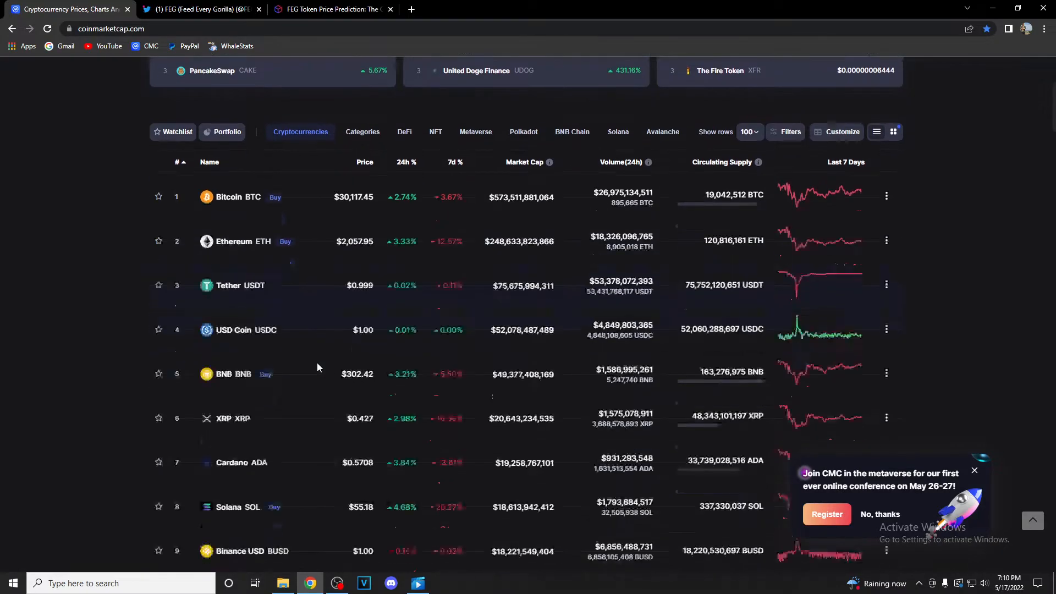
scroll(down, 3)
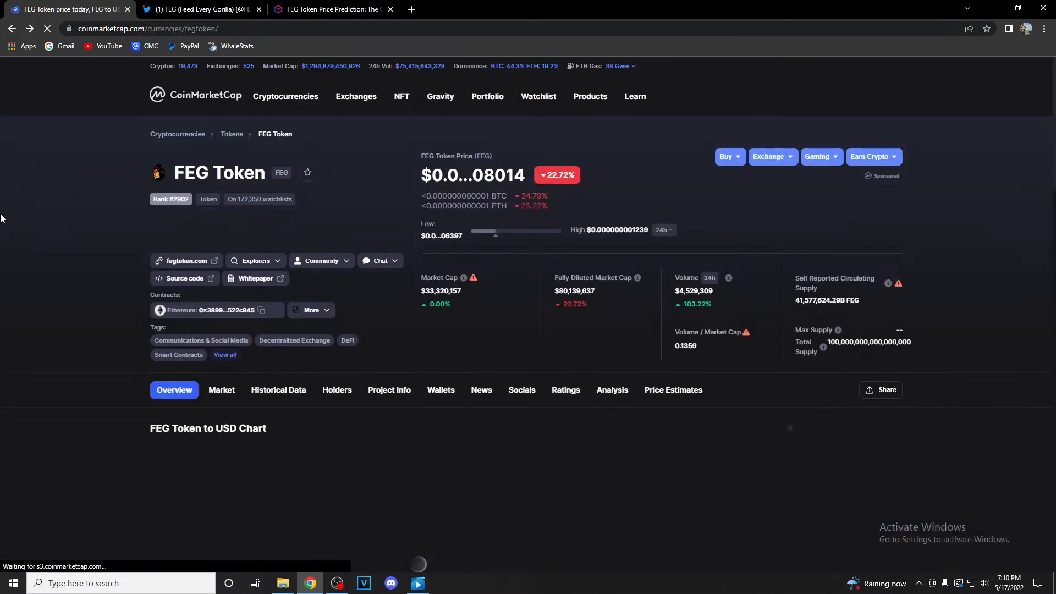
- Return to the FEG Twitter profile and scroll to its pinned 'Best DeFi technology' award tweet
click(200, 9)
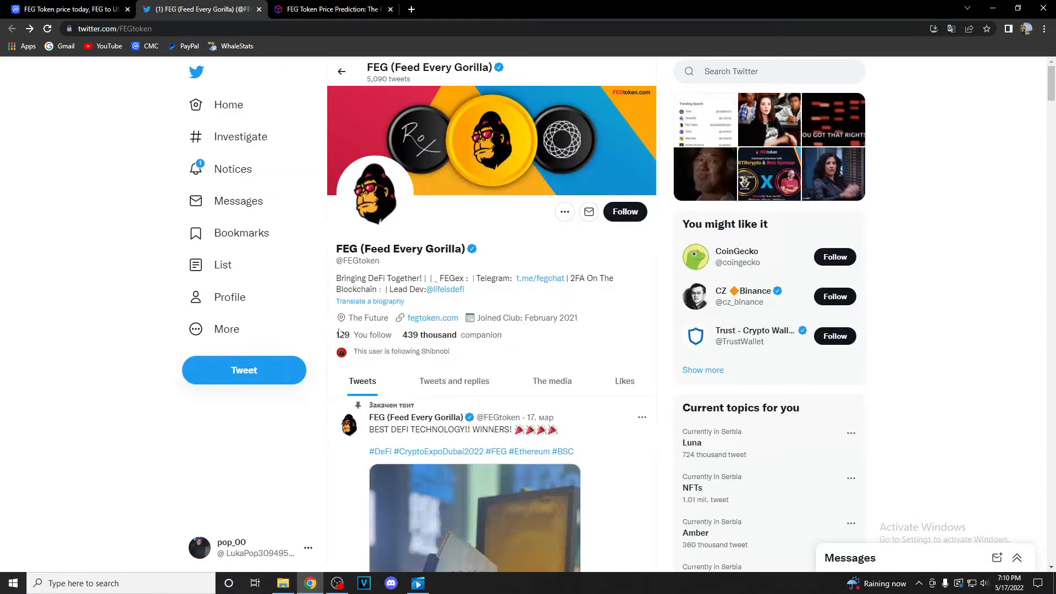
scroll(down, 3)
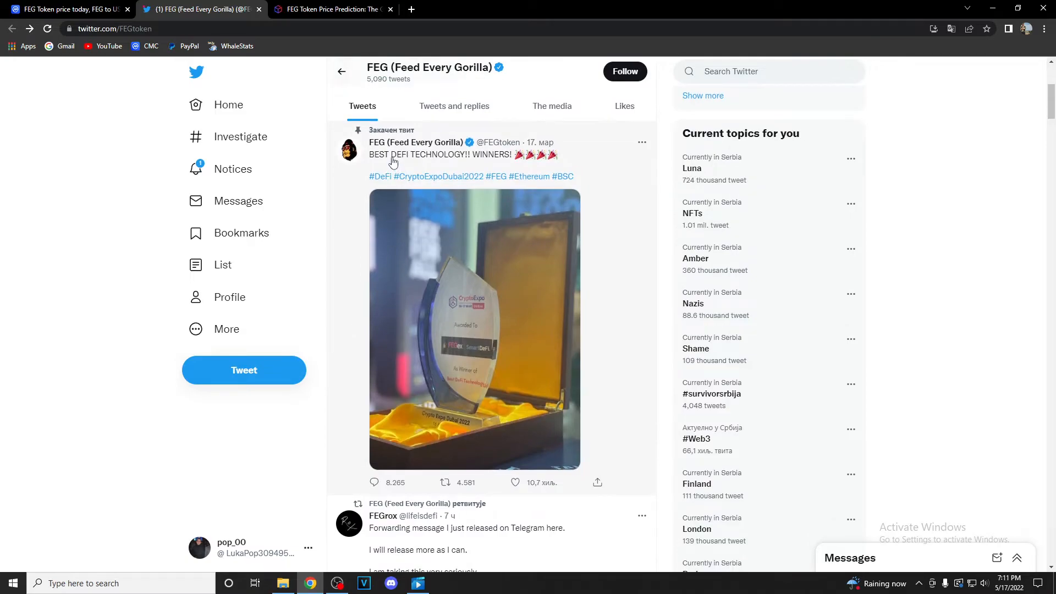
mouse_move(403, 167)
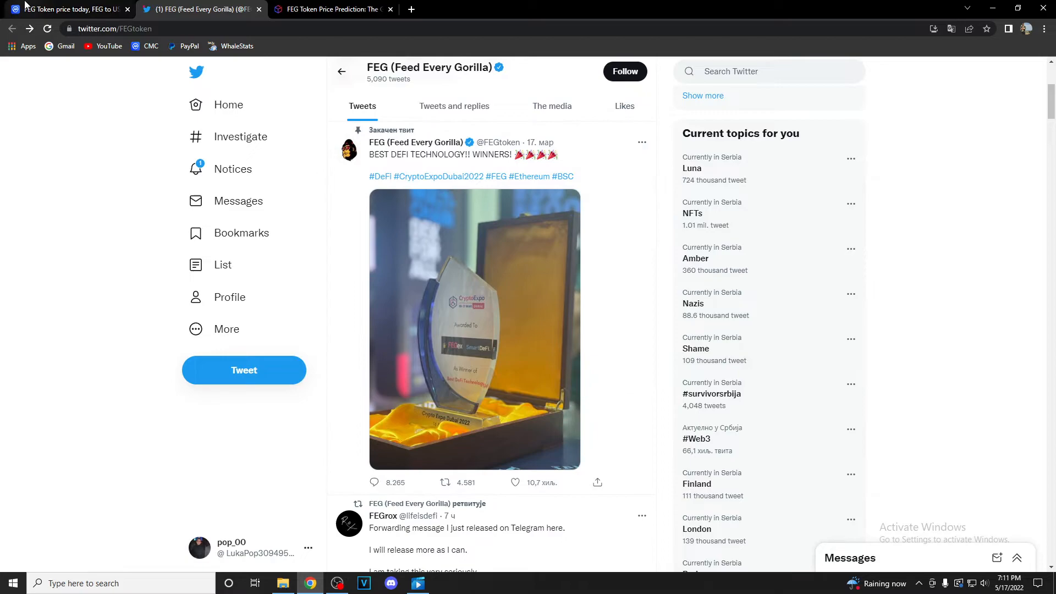
- Return to CoinMarketCap's FEG Token page and scroll past the converter to the FEG Price Live Data section
click(67, 9)
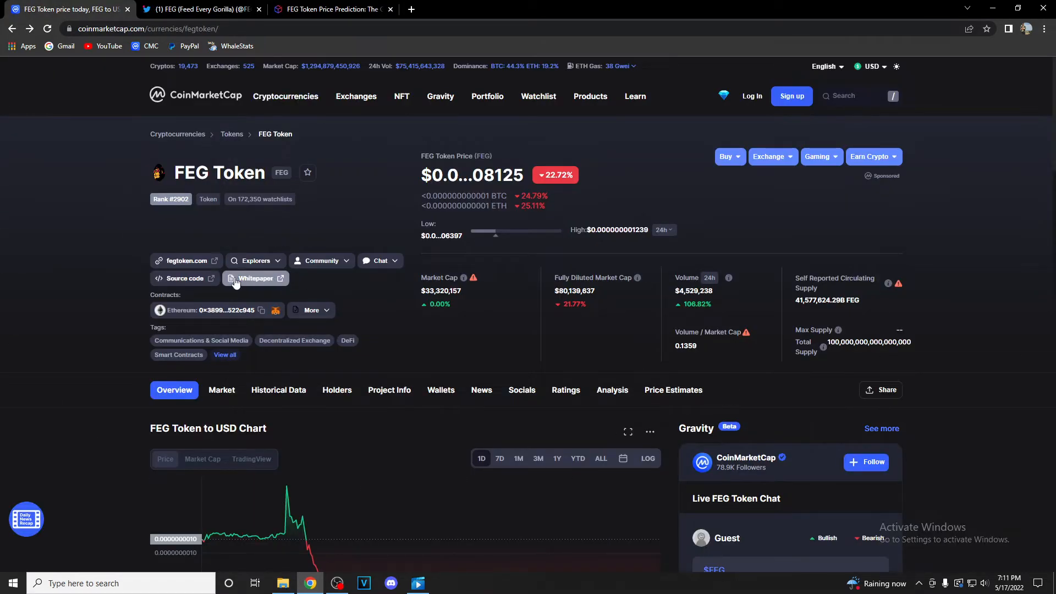
scroll(down, 3)
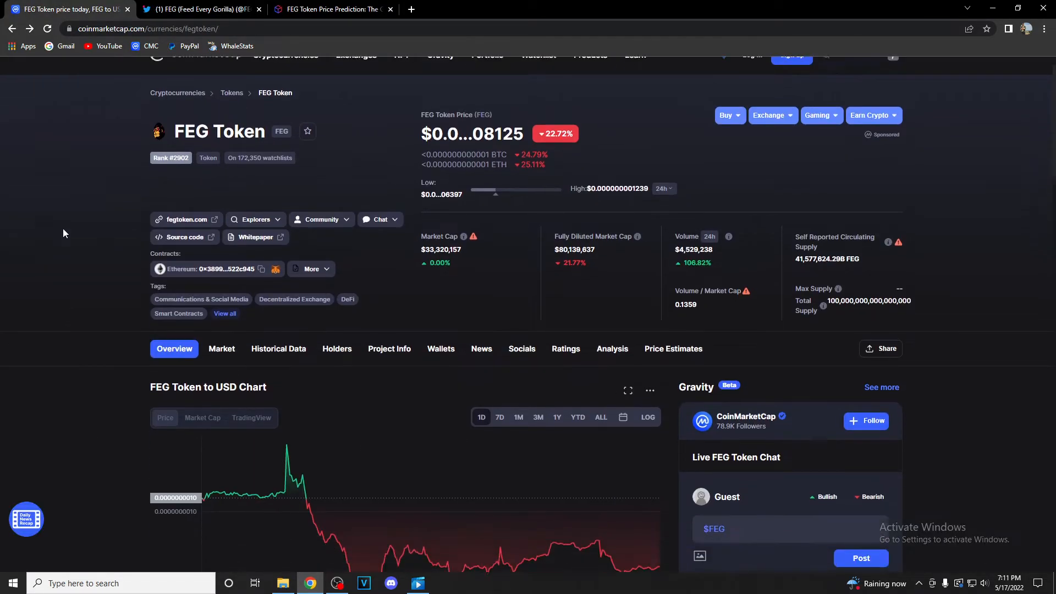
scroll(down, 3)
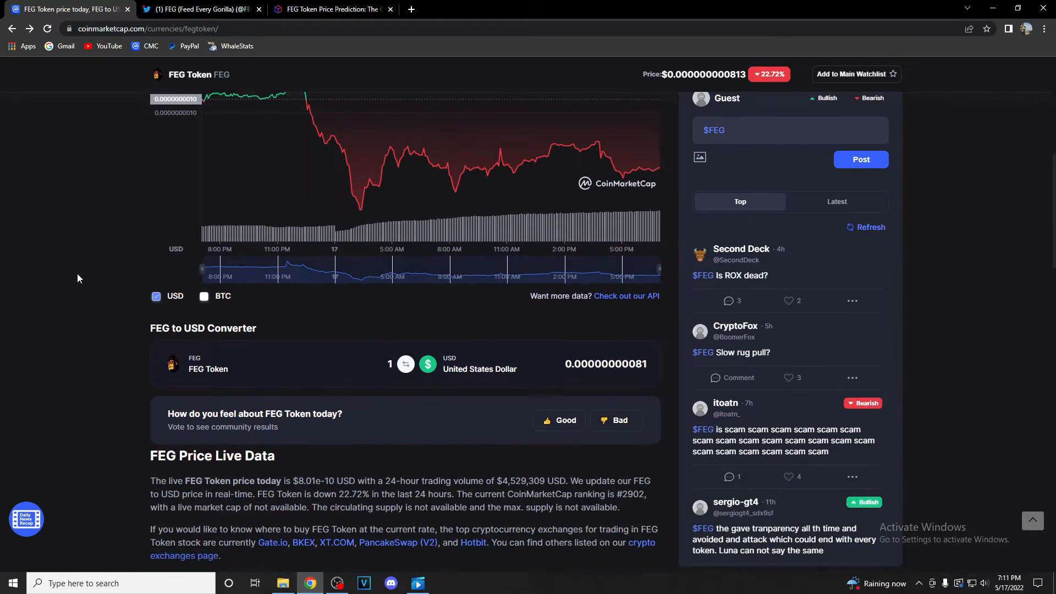
scroll(down, 3)
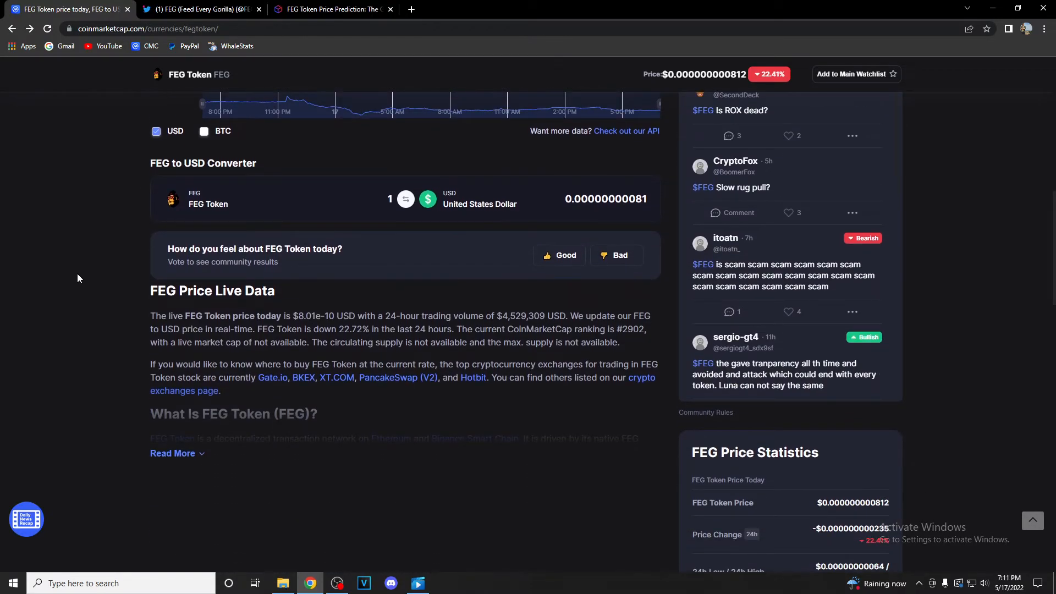